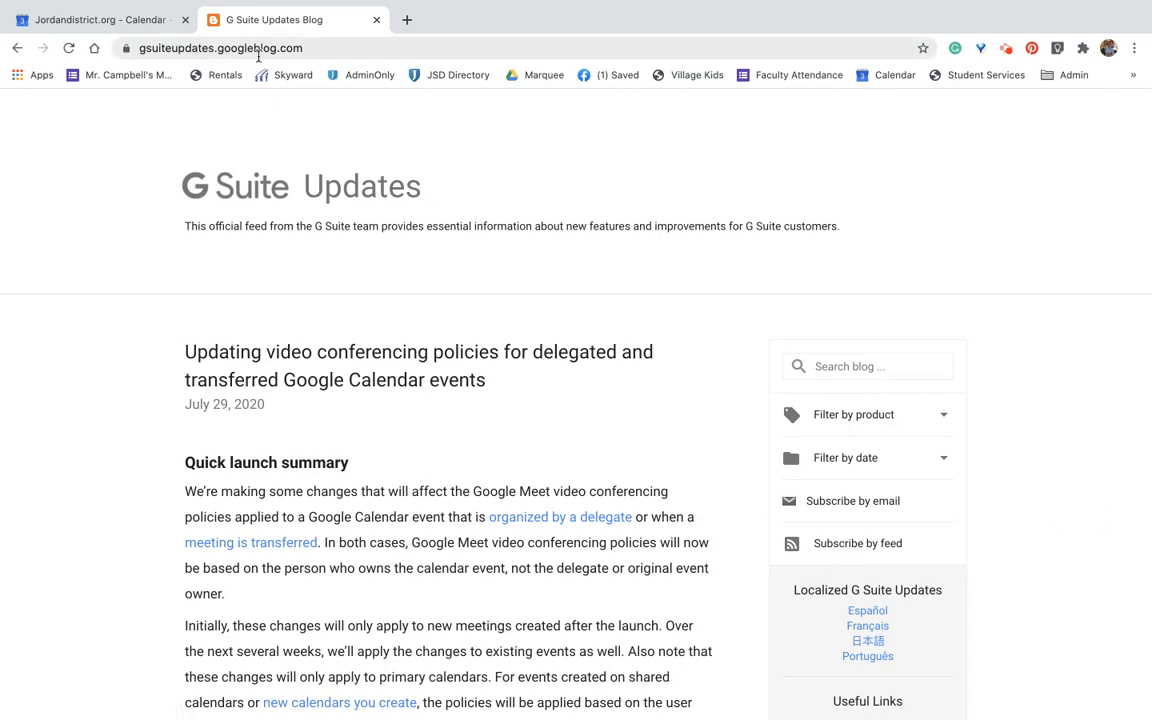
pyautogui.moveTo(444, 312)
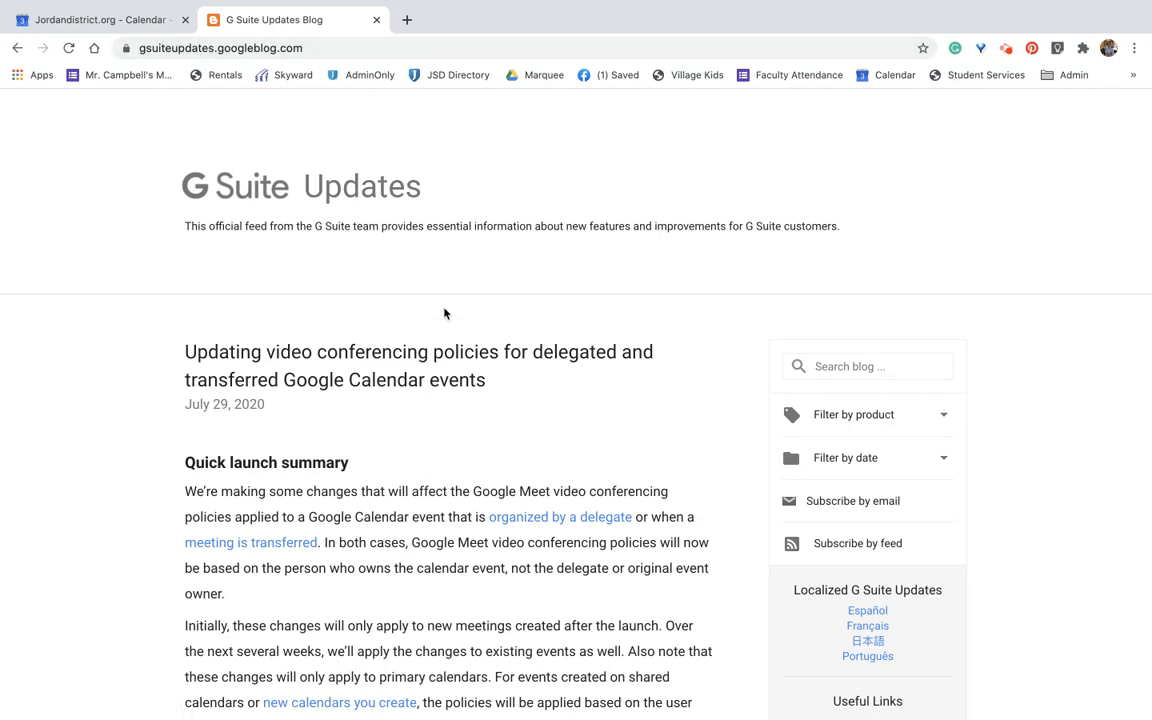
# Scroll the blog post down to the Quick launch summary and delegates section.
pyautogui.scroll(-3)
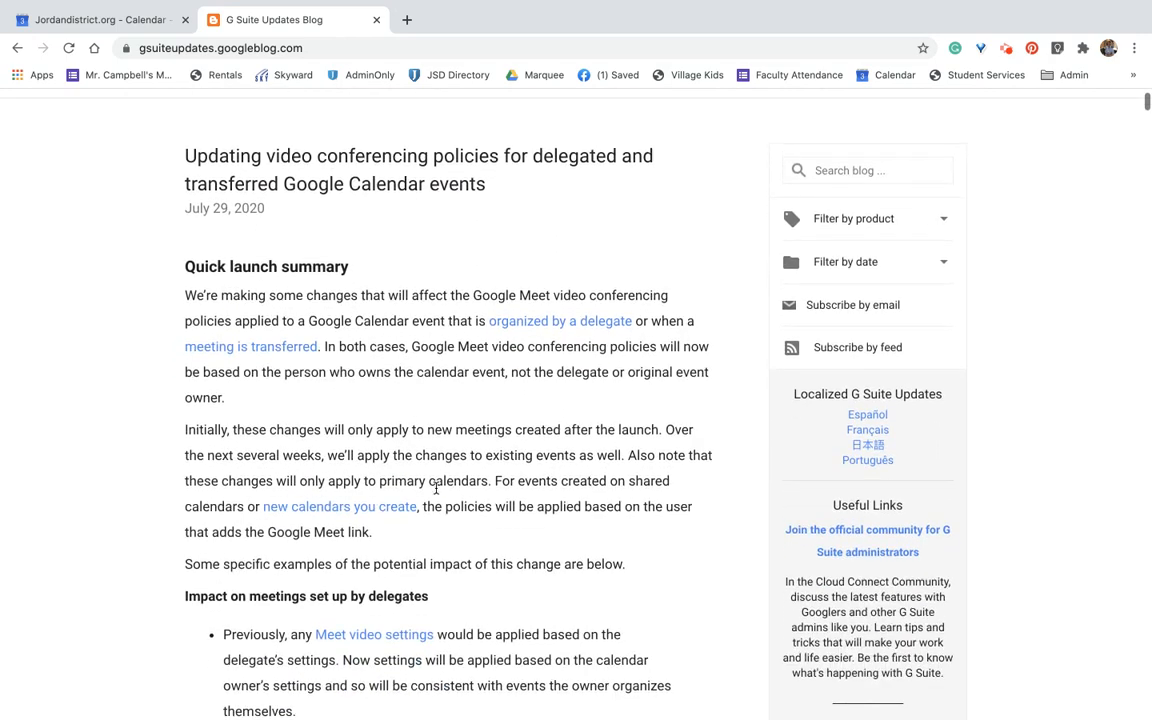
pyautogui.scroll(-3)
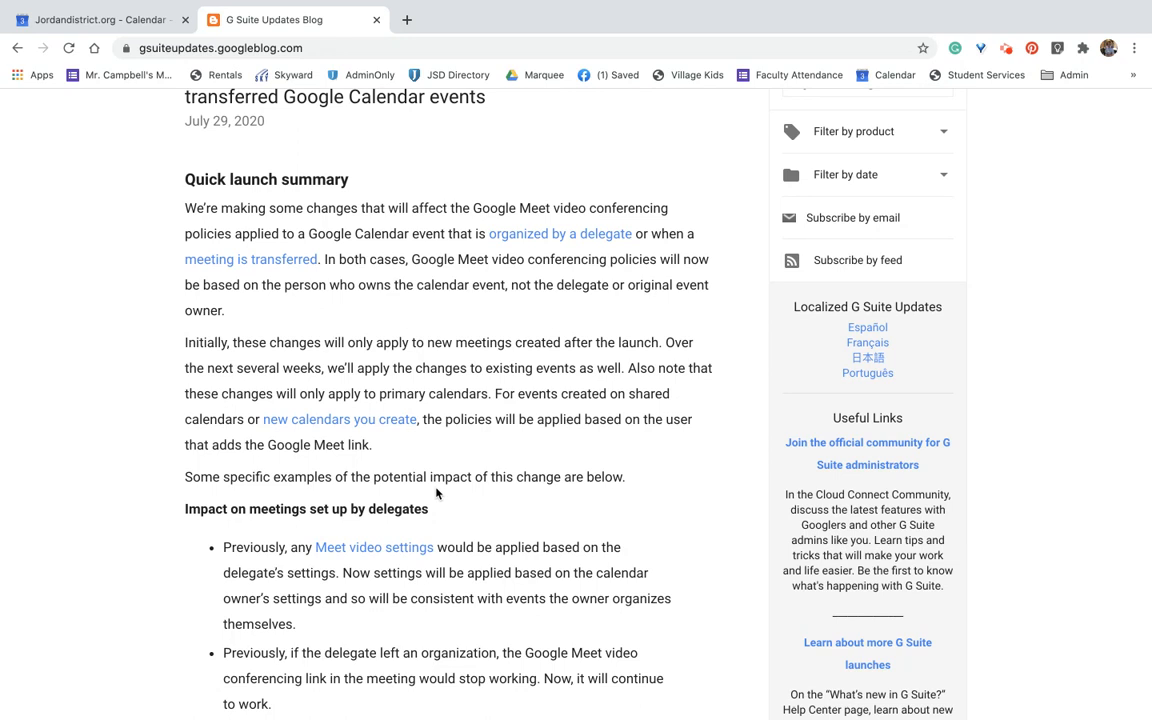
pyautogui.moveTo(336, 256)
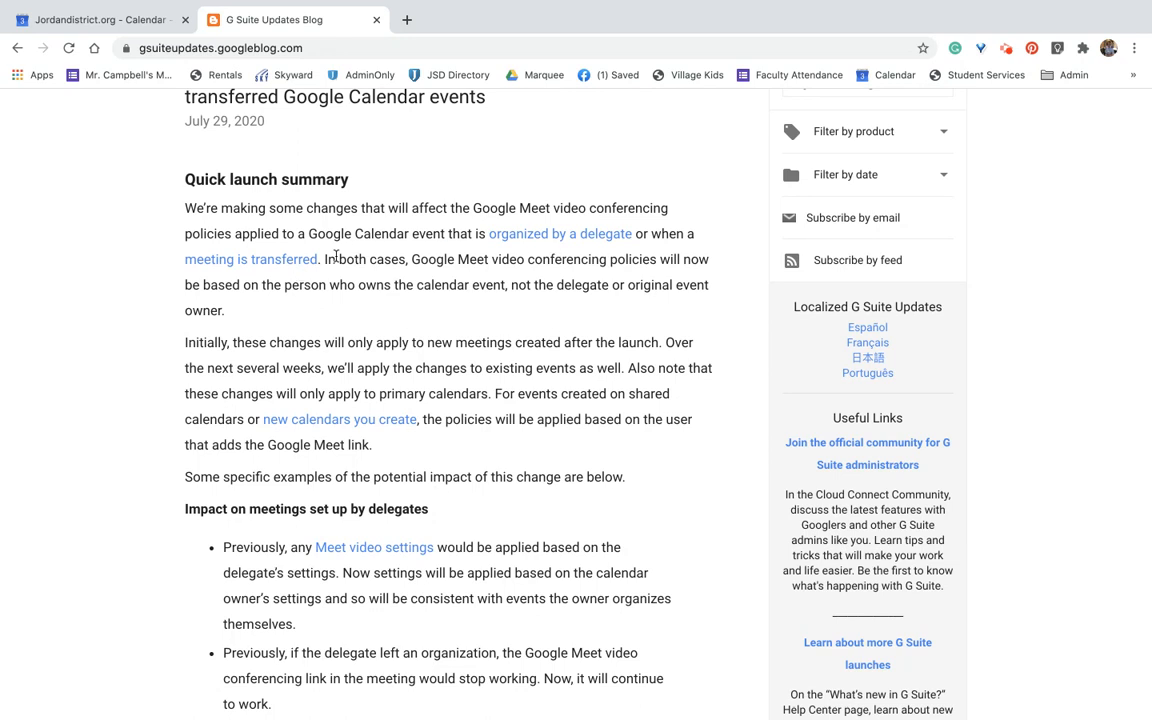
pyautogui.moveTo(580, 366)
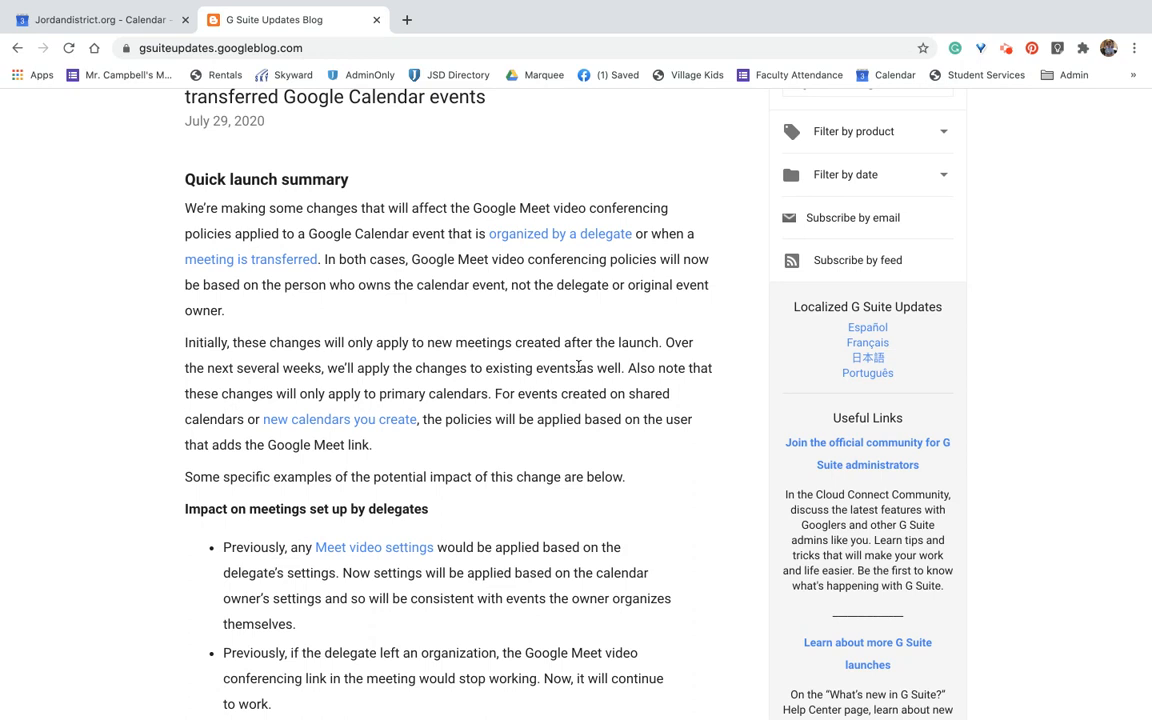
pyautogui.moveTo(556, 448)
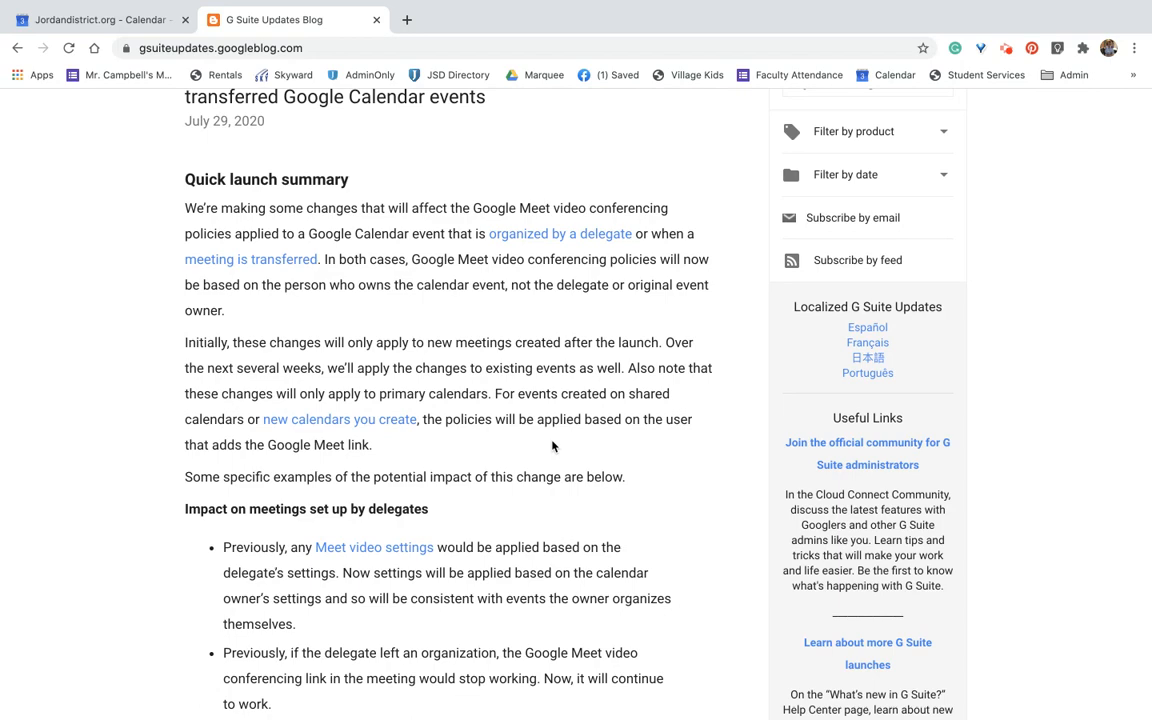
pyautogui.scroll(-3)
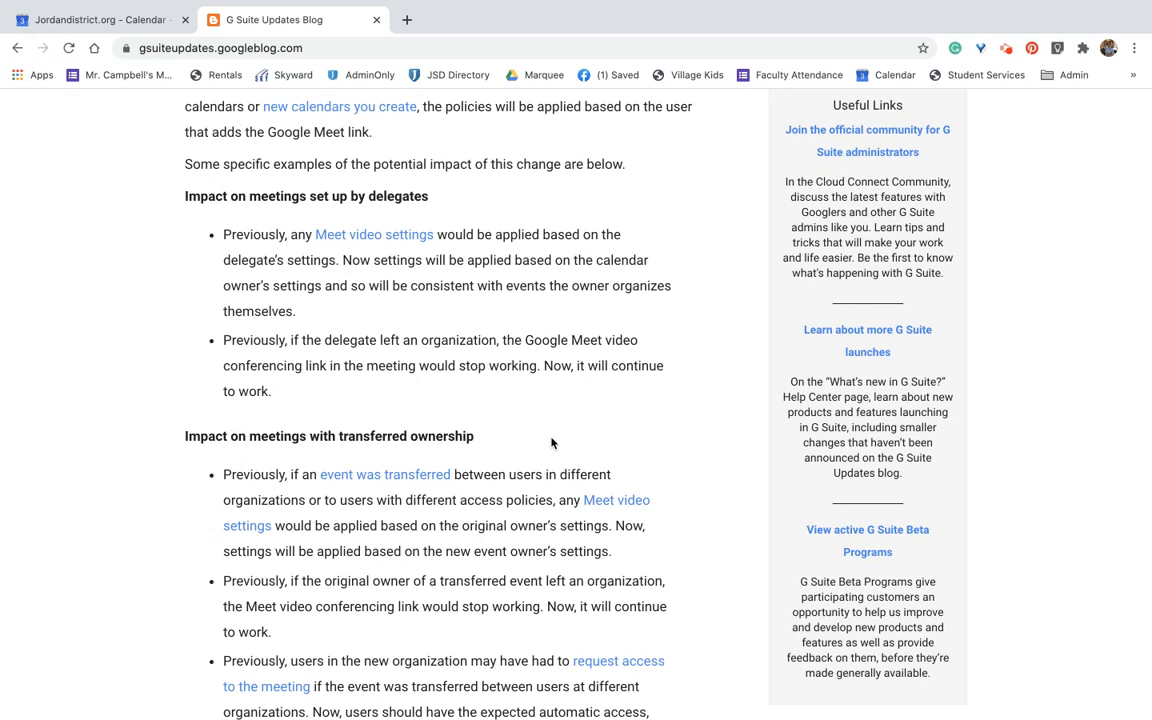
# Highlight the sentence 'Now, settings will be applied based on the new event owner's settings.'.
pyautogui.scroll(3)
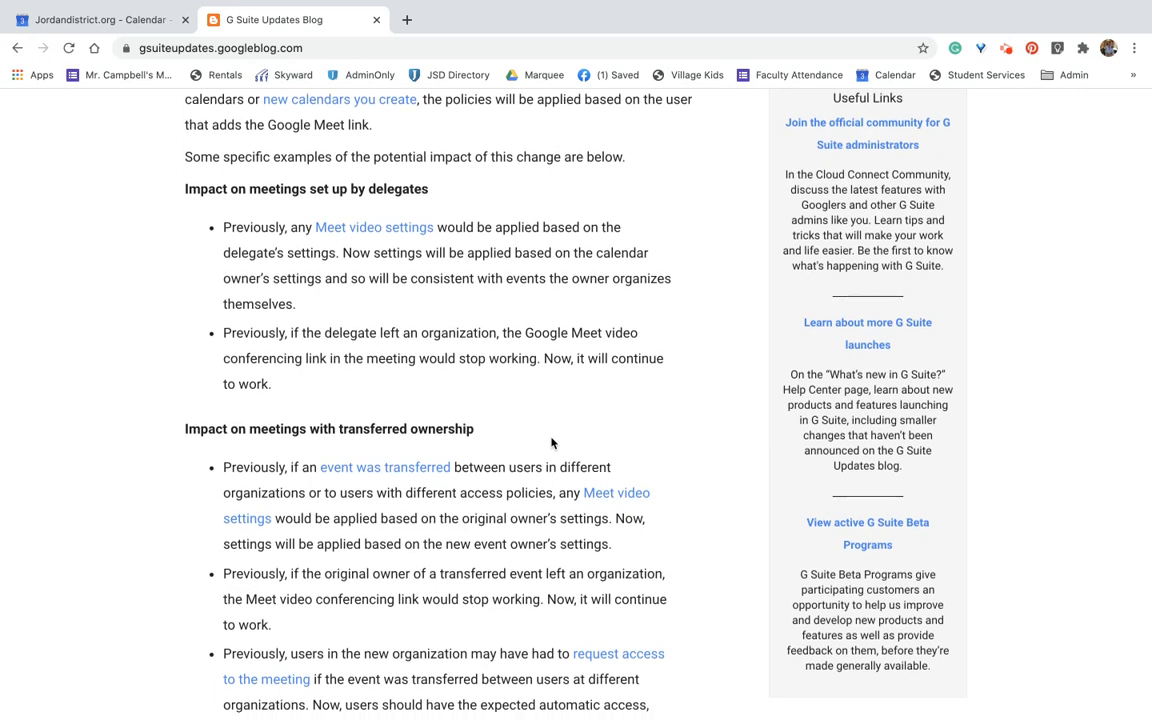
pyautogui.scroll(-3)
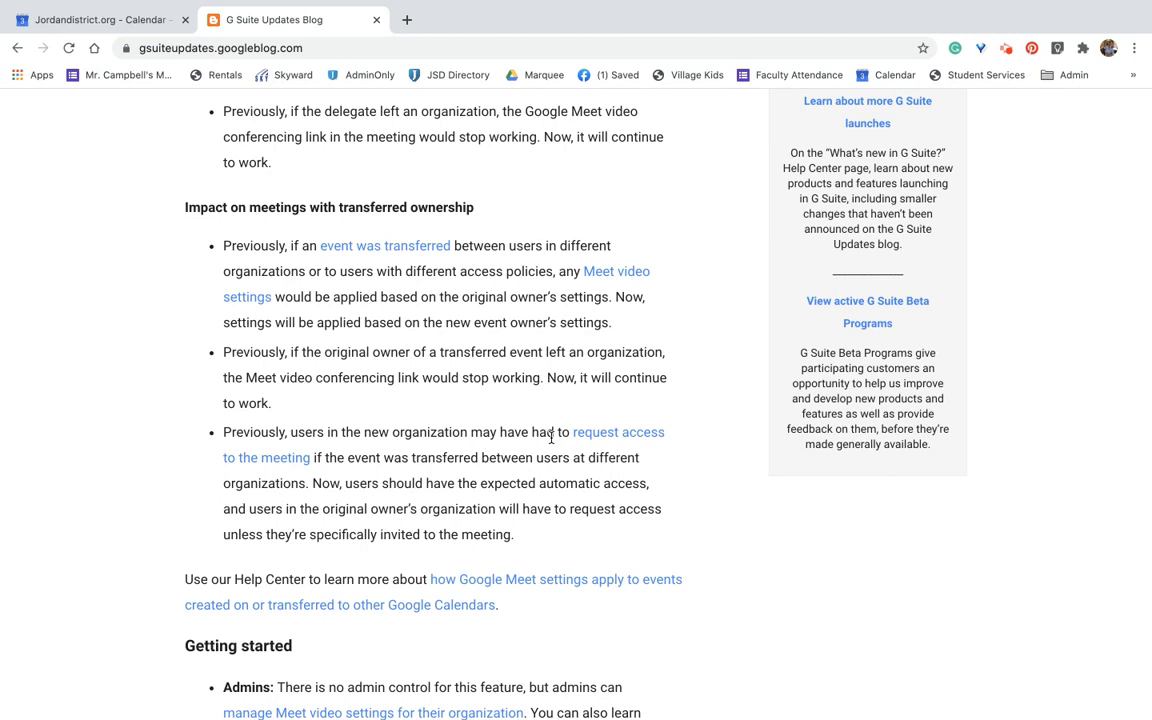
pyautogui.moveTo(628, 296); pyautogui.dragTo(610, 322)
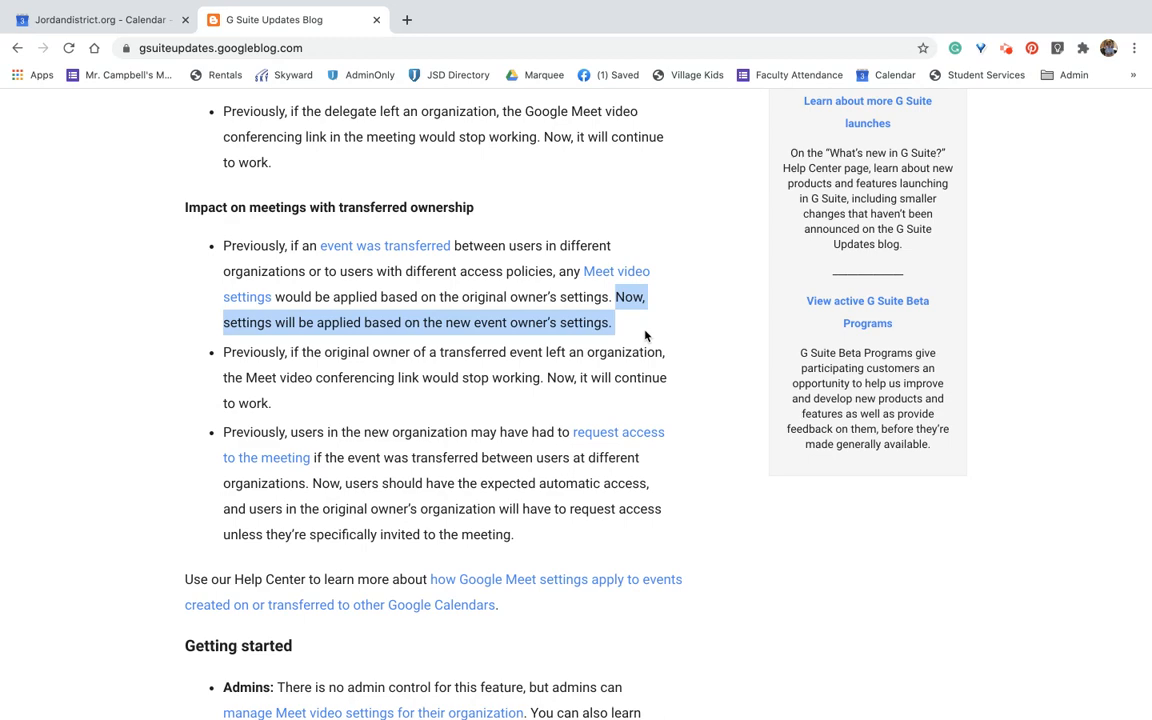
pyautogui.scroll(-3)
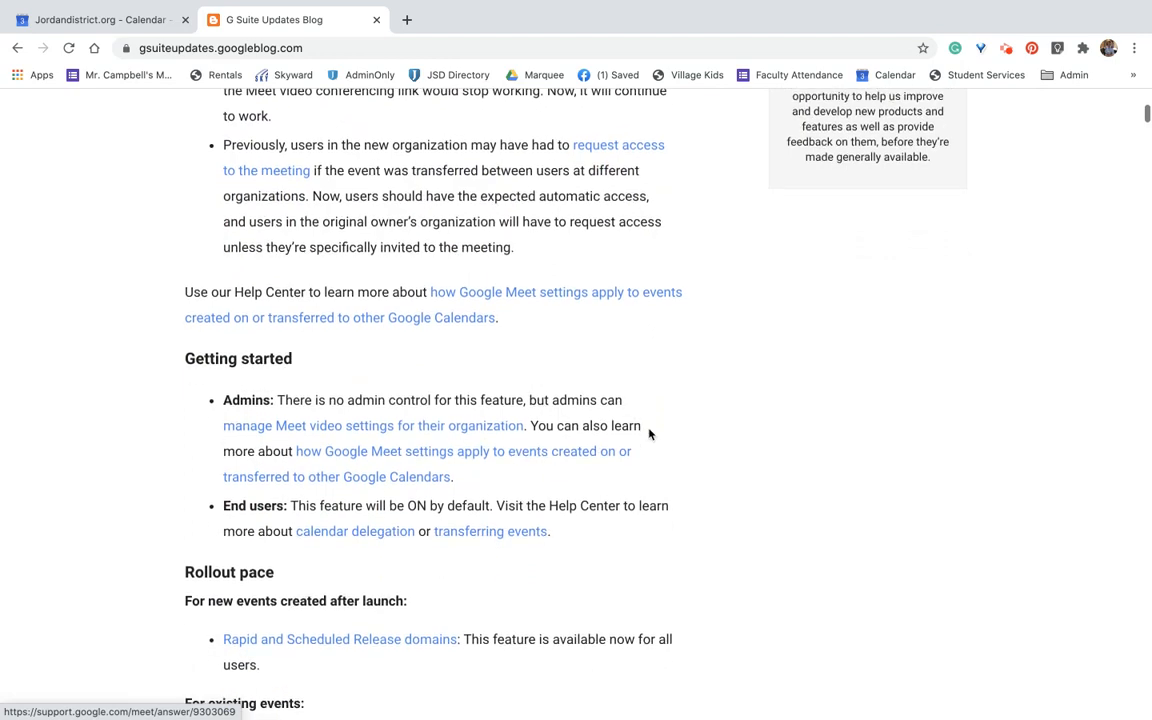
pyautogui.scroll(-3)
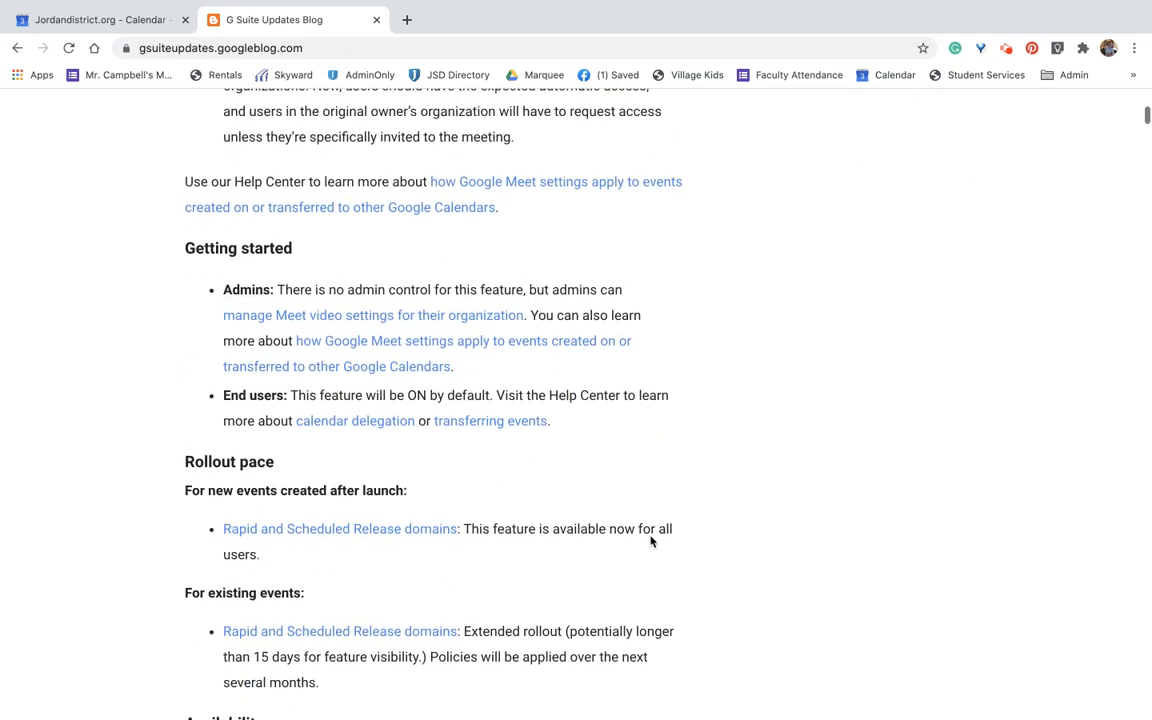
pyautogui.scroll(3)
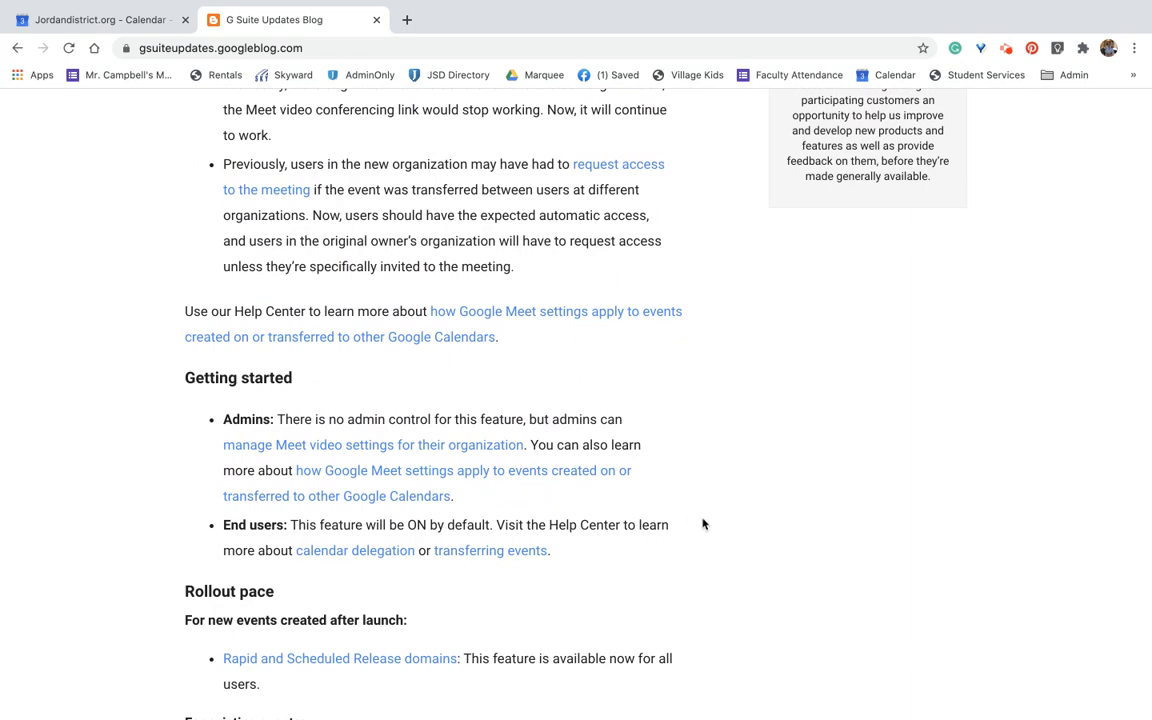
pyautogui.scroll(-3)
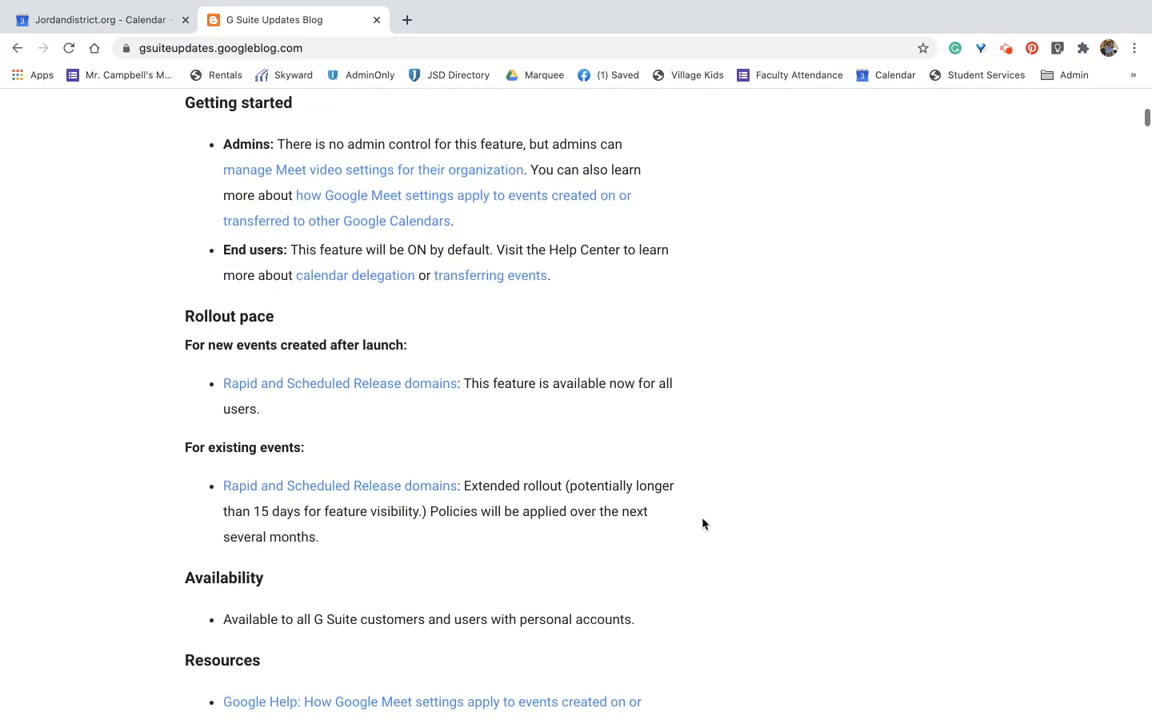
pyautogui.scroll(-3)
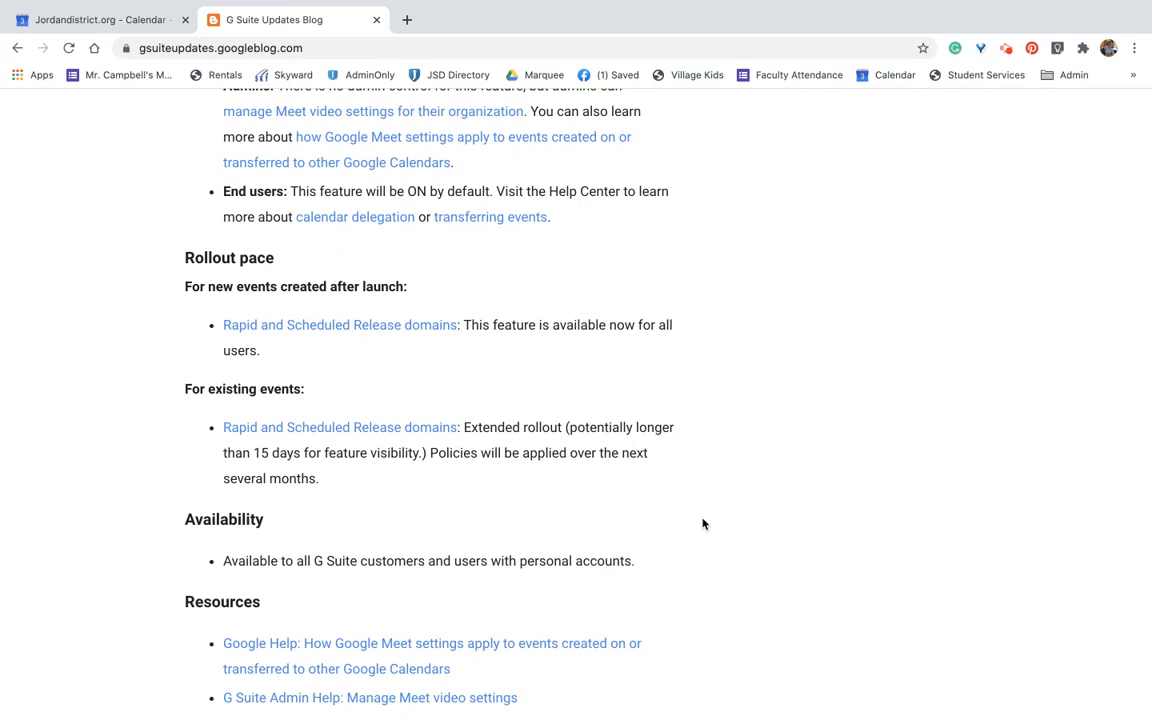
pyautogui.scroll(3)
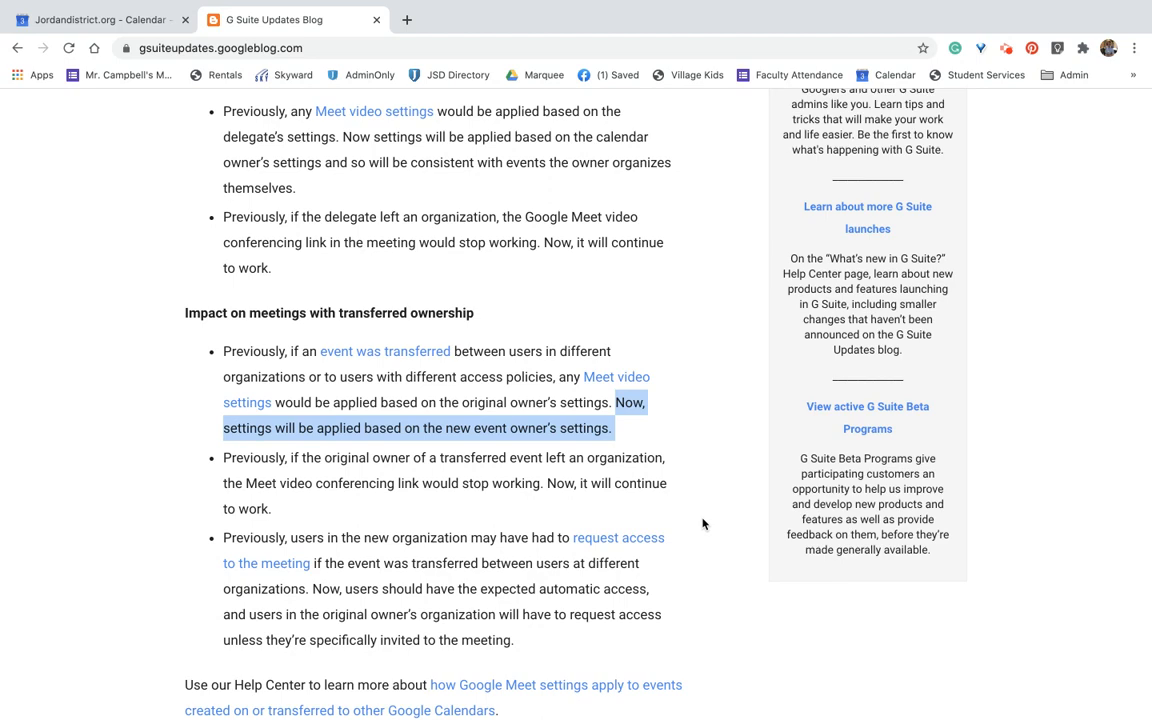
# Scroll back past the delegate examples and down to the Getting started and Rollout pace sections.
pyautogui.scroll(3)
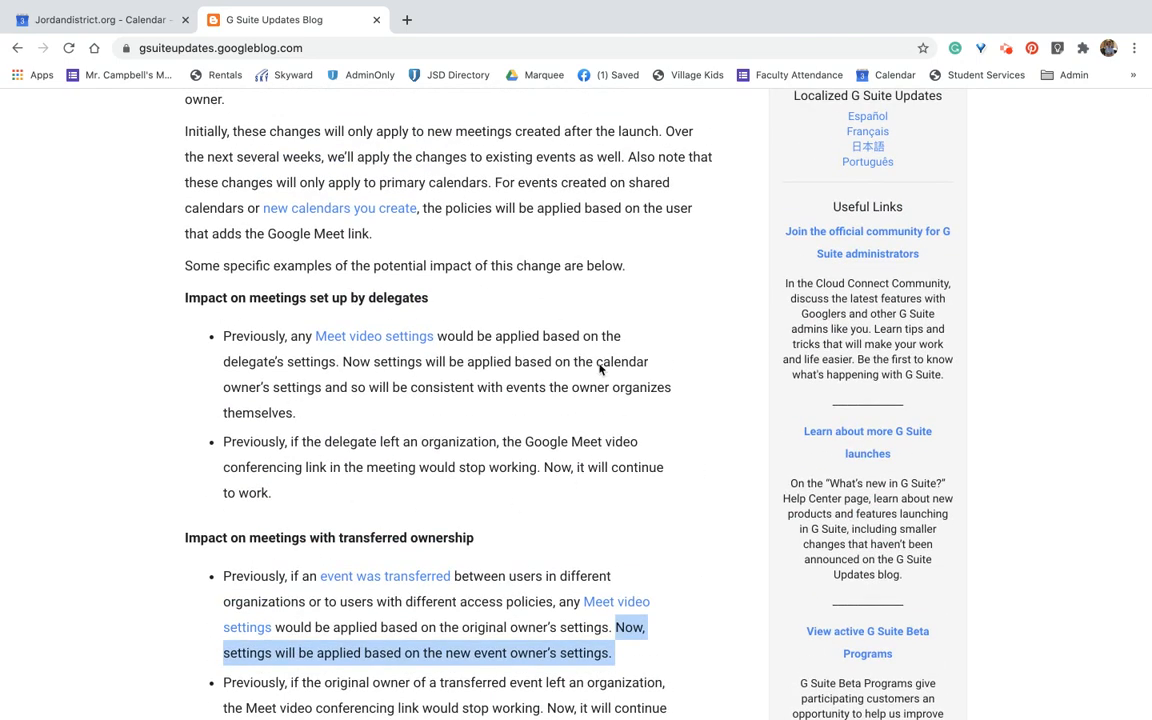
pyautogui.moveTo(504, 384)
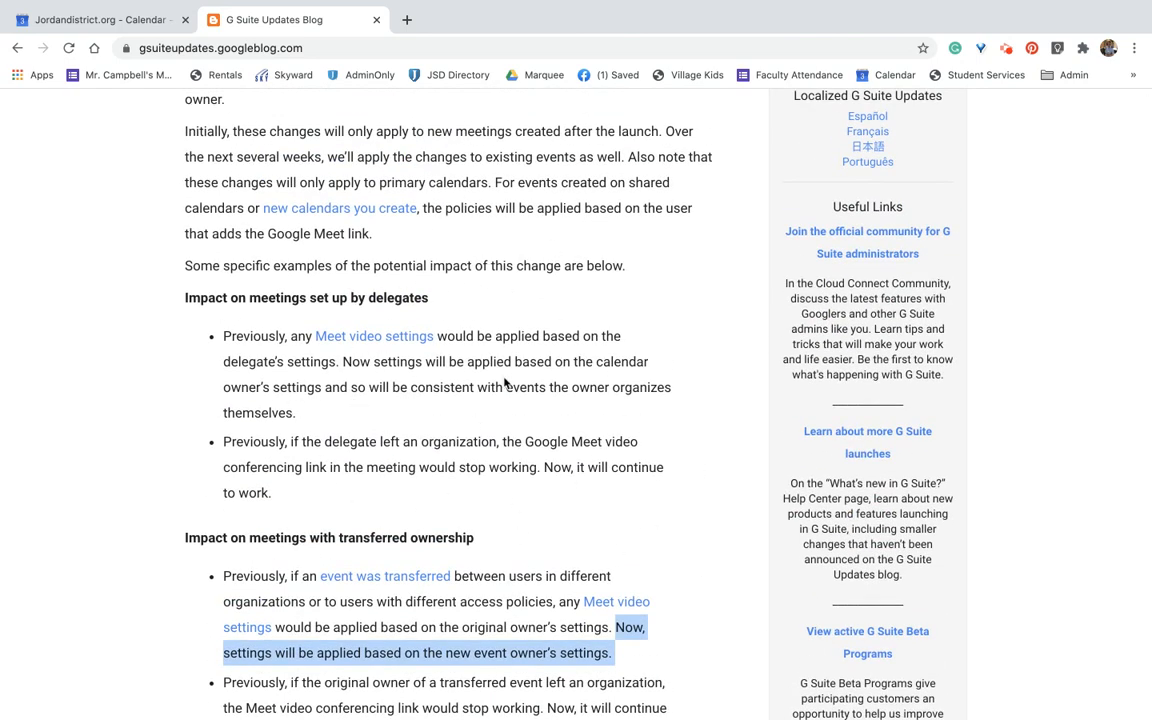
pyautogui.scroll(-3)
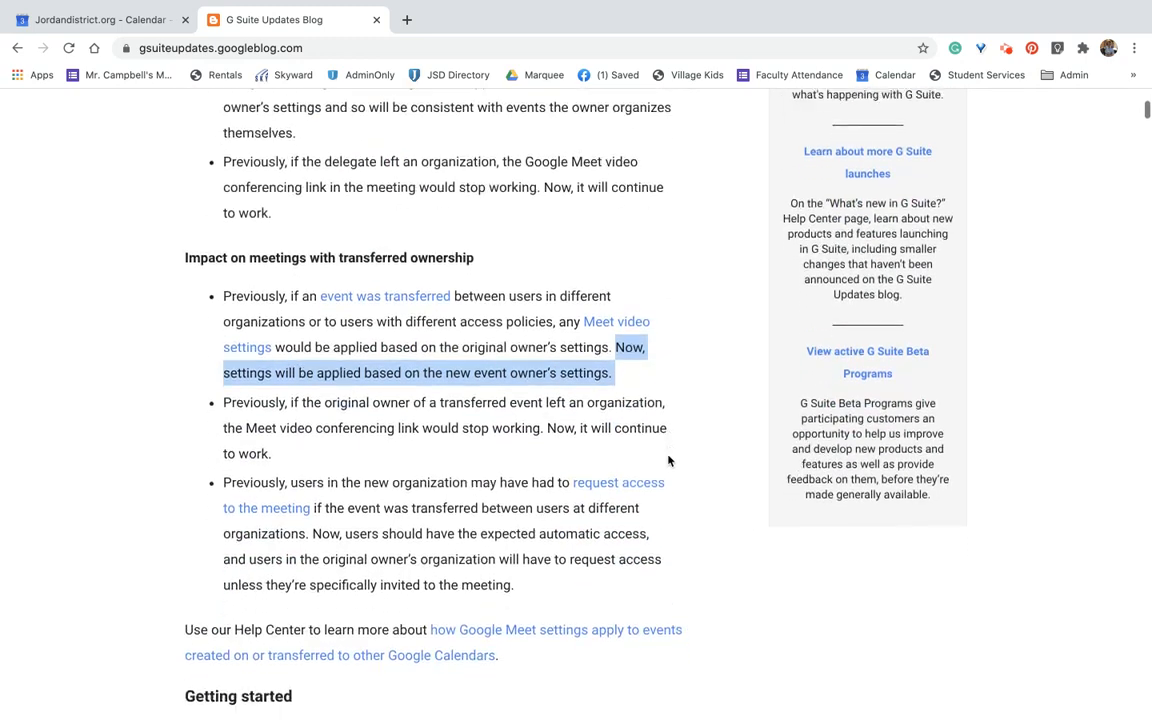
pyautogui.scroll(-3)
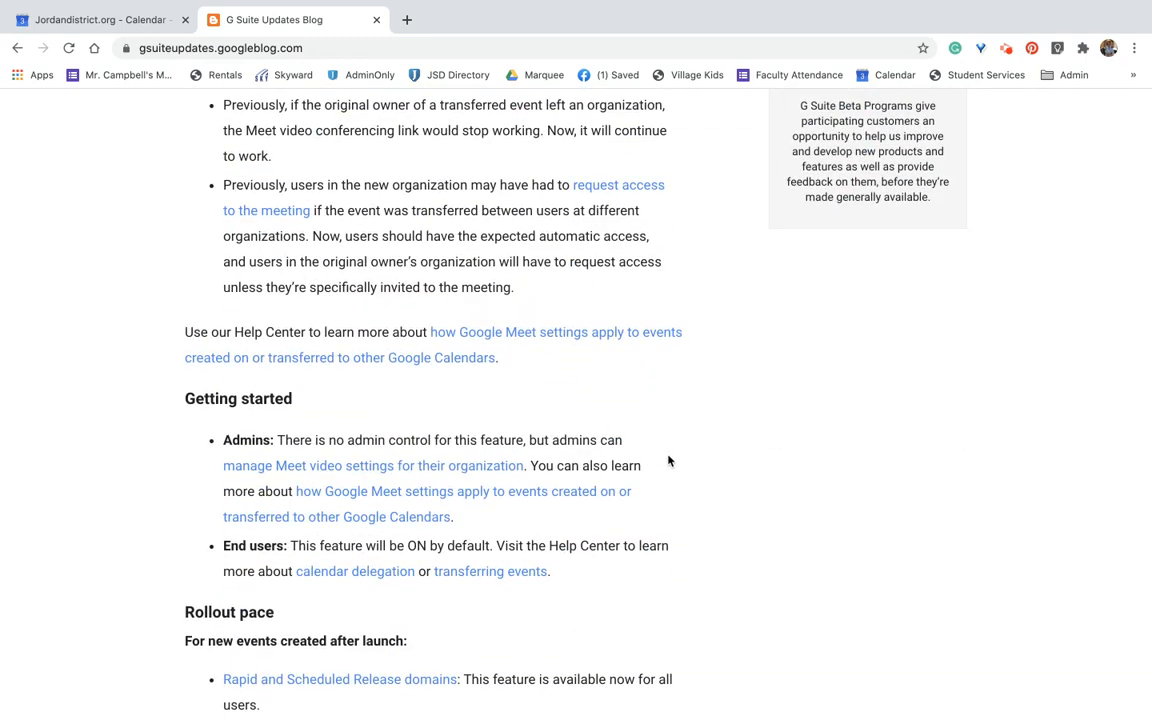